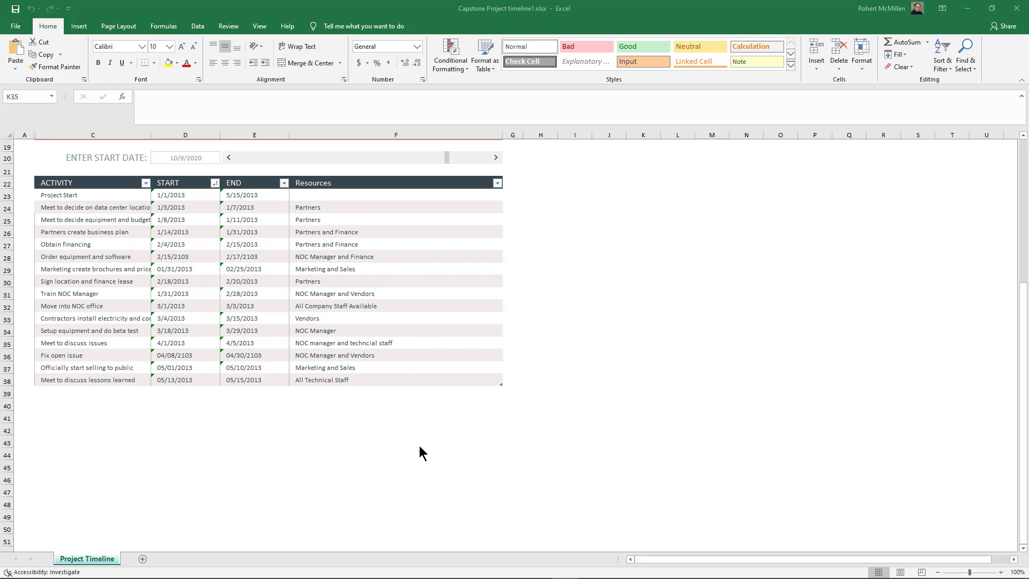
mouse_move(303, 403)
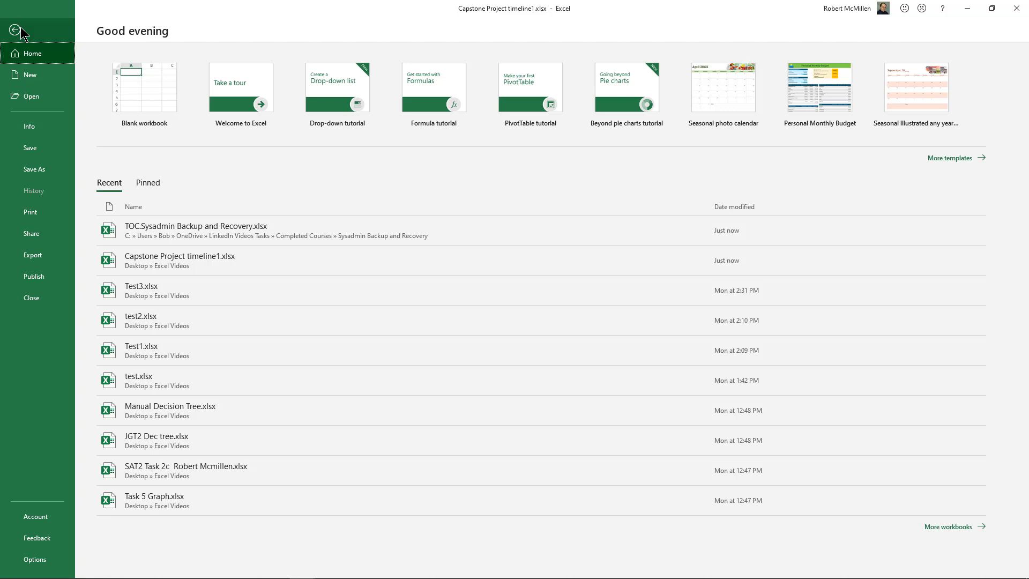
Step: Run Check Accessibility from File > Info on the Project Timeline workbook
left_click(29, 126)
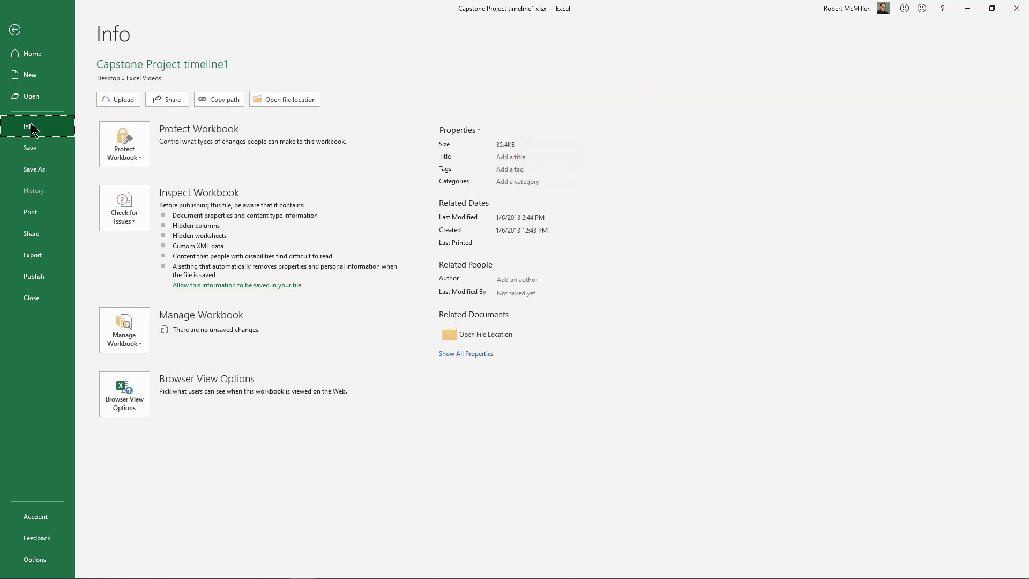
left_click(124, 206)
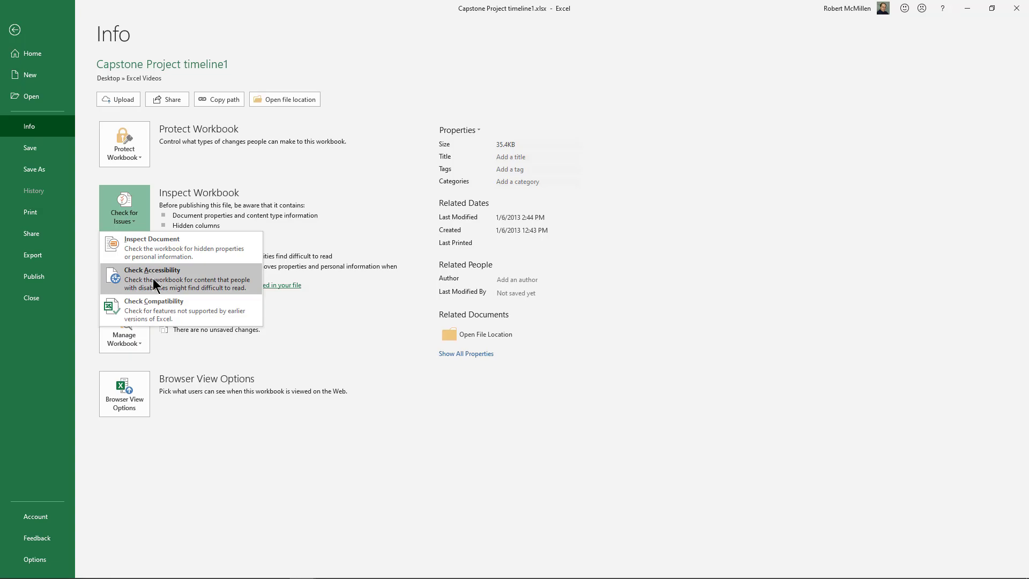
left_click(151, 279)
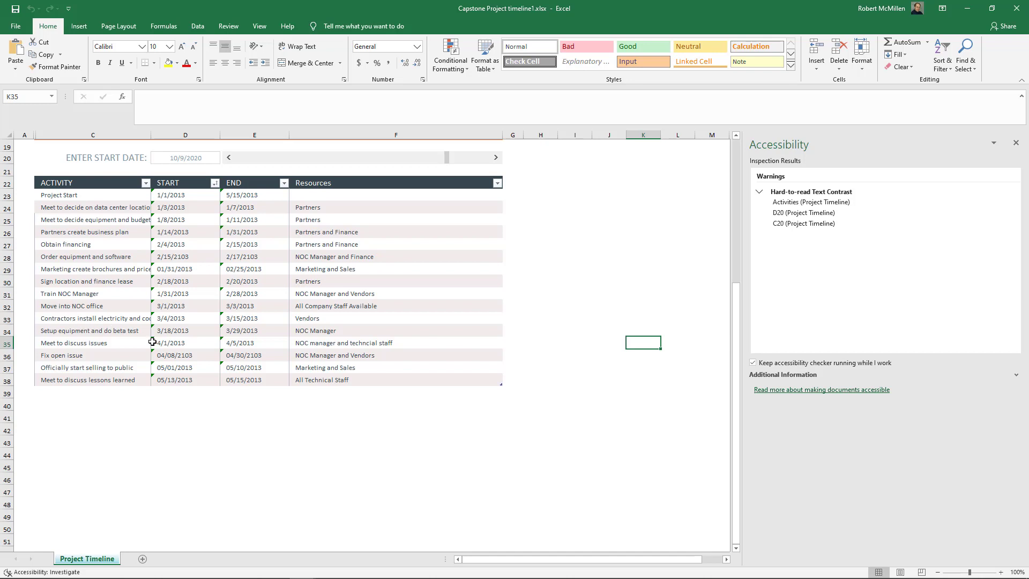
Step: Change the gray ENTER START DATE label and 10/9/2020 date in D20 and C20 to black text
left_click(803, 212)
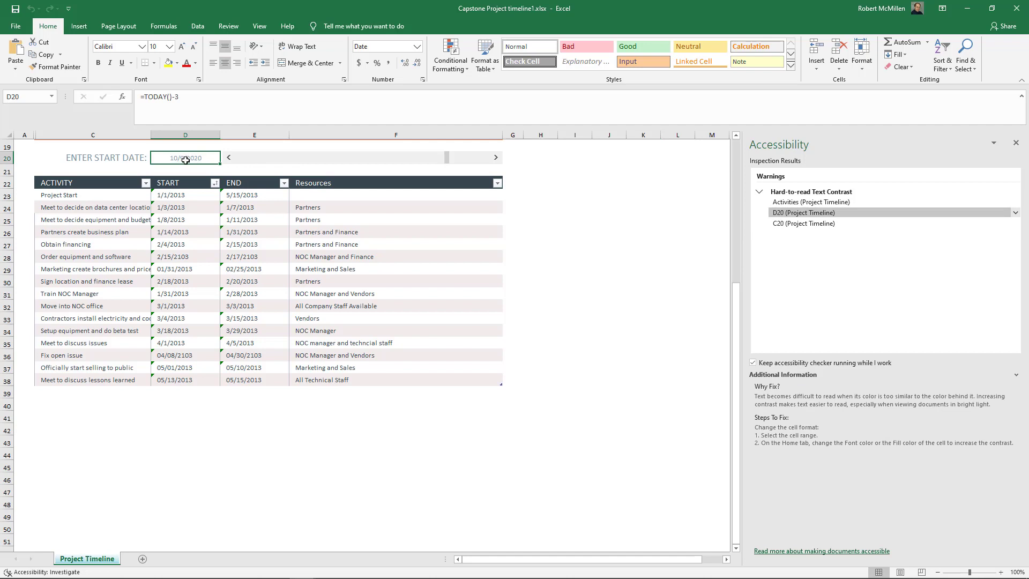
left_click(802, 223)
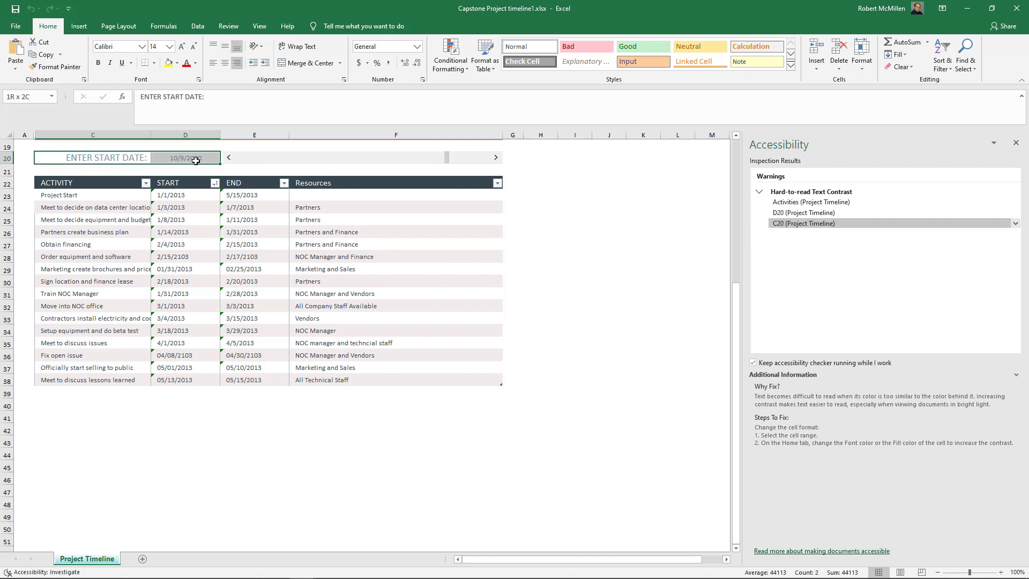
left_click(197, 63)
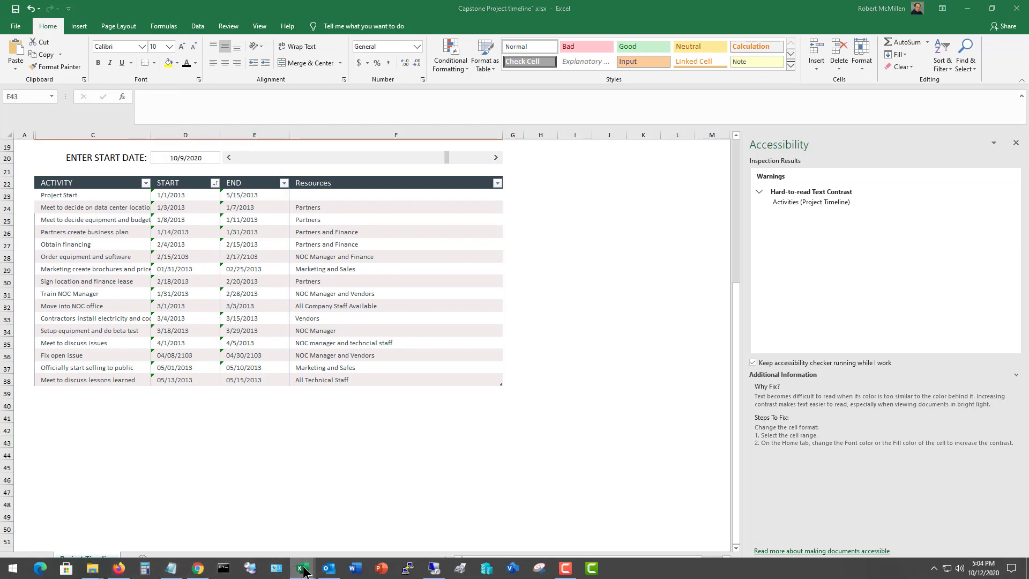
Step: Run Check Accessibility on the TOC Sysadmin Backup and Recovery workbook and select the A6:B6 merged-cells warning
left_click(301, 568)
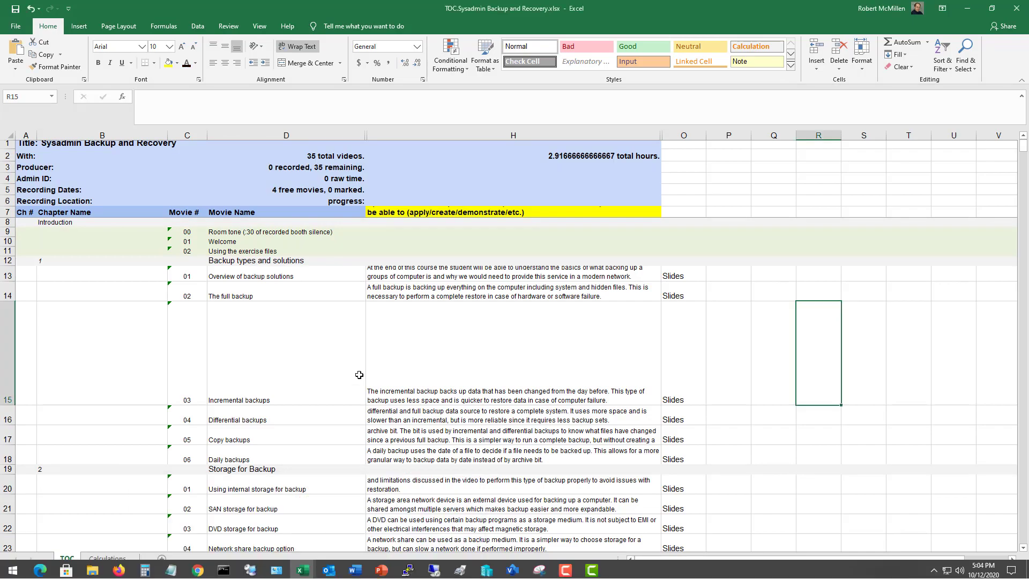
left_click(14, 25)
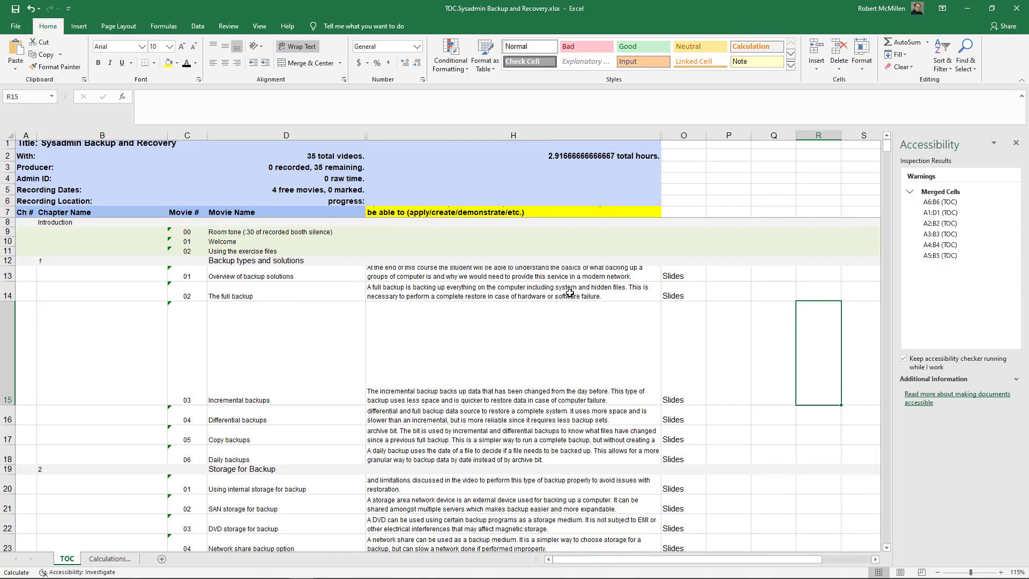
left_click(939, 244)
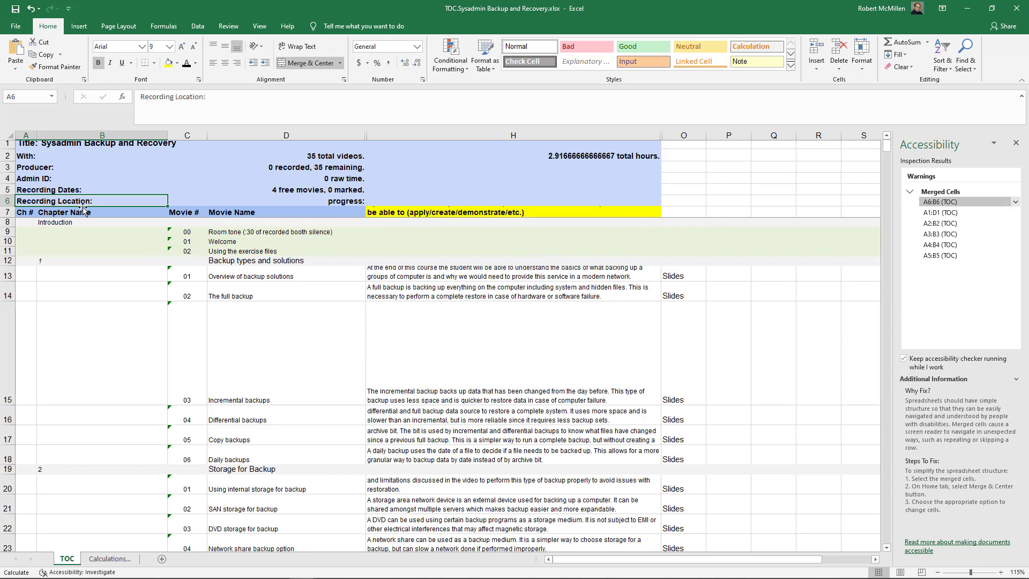
mouse_move(92, 200)
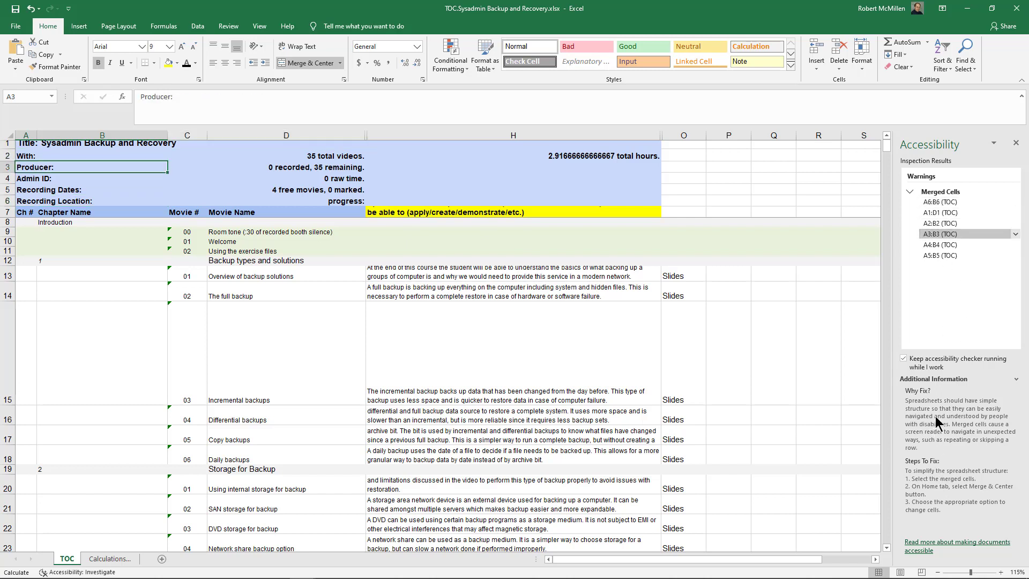
mouse_move(937, 472)
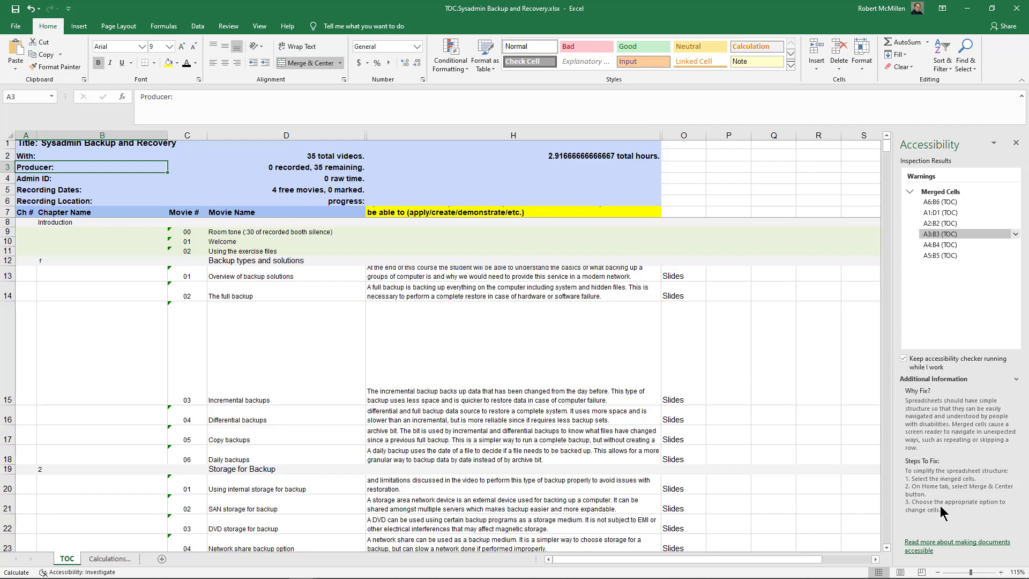
mouse_move(812, 434)
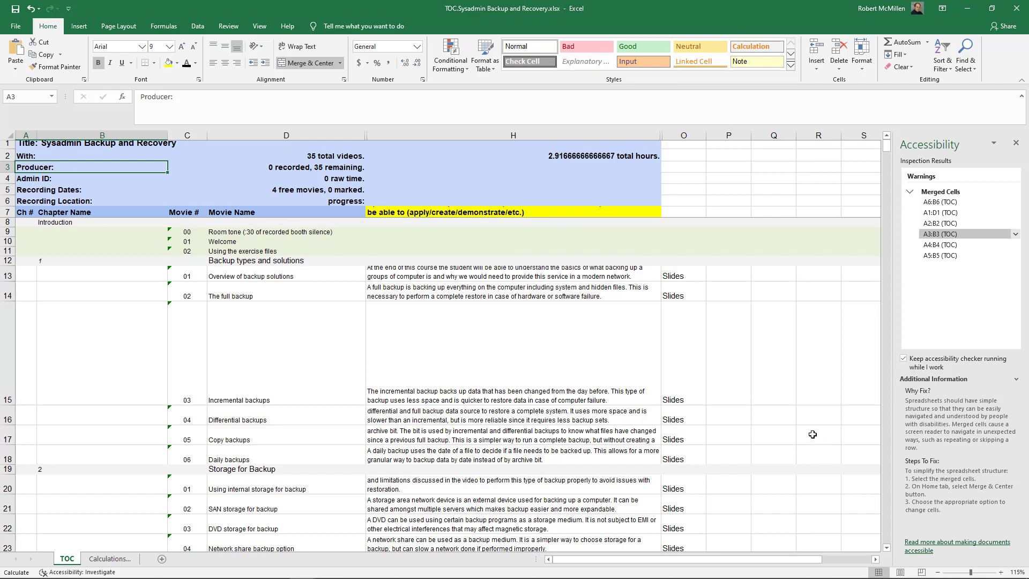